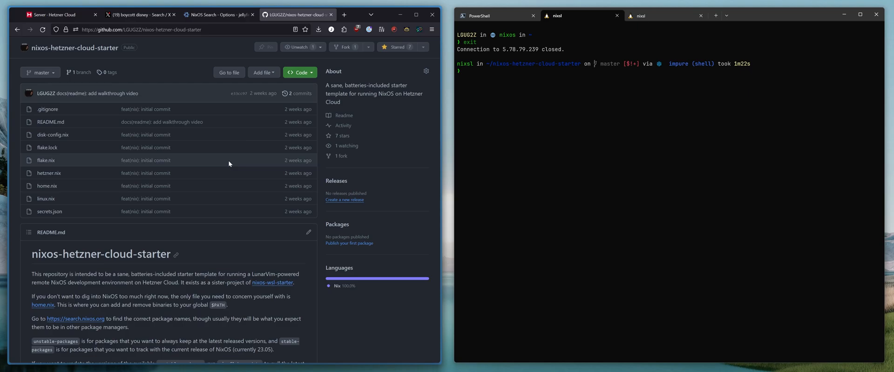
- Skim the boycott search and starter repo tabs, then open flake.nix in LunarVim to add ./jellyfin.nix
{"action": "left_click", "coordinate": [140, 14]}
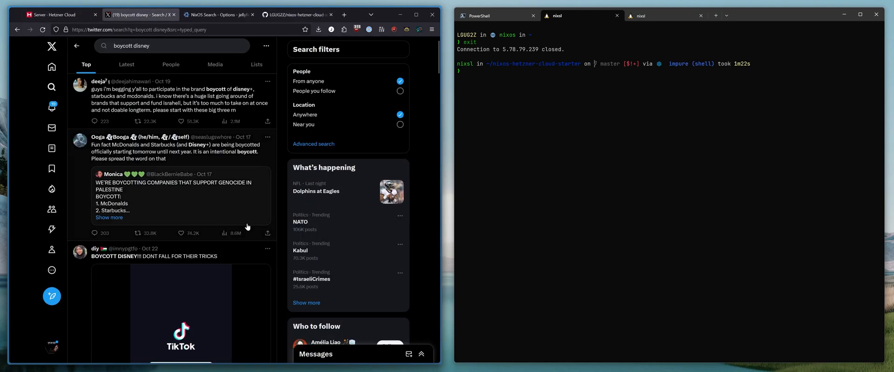
{"action": "scroll", "scroll_direction": "down", "scroll_amount": 3}
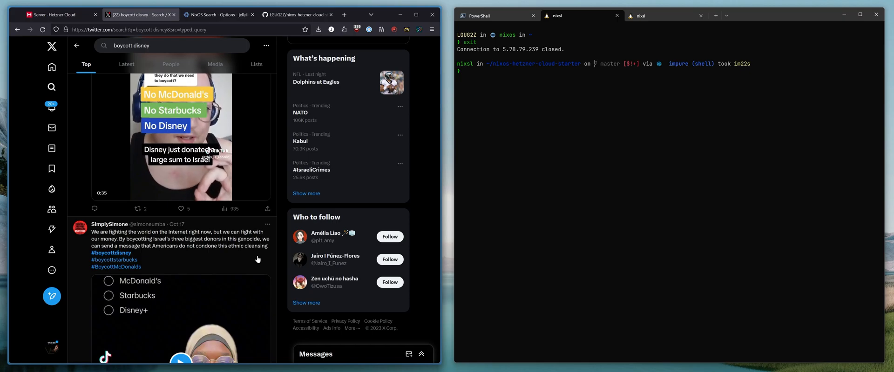
{"action": "left_click", "coordinate": [294, 14]}
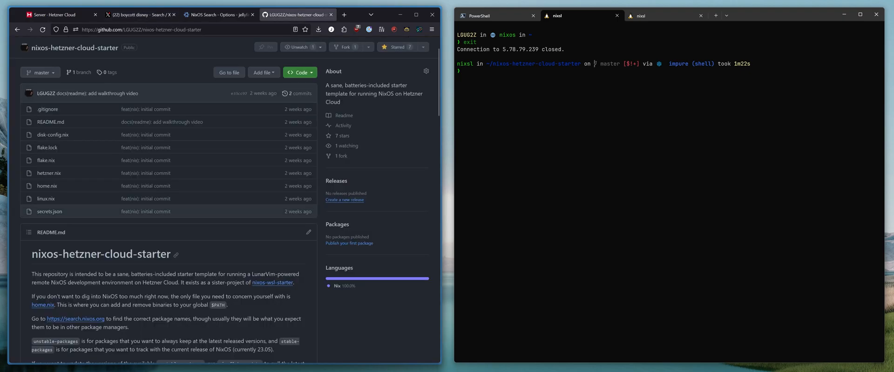
{"action": "scroll", "scroll_direction": "down", "scroll_amount": 3}
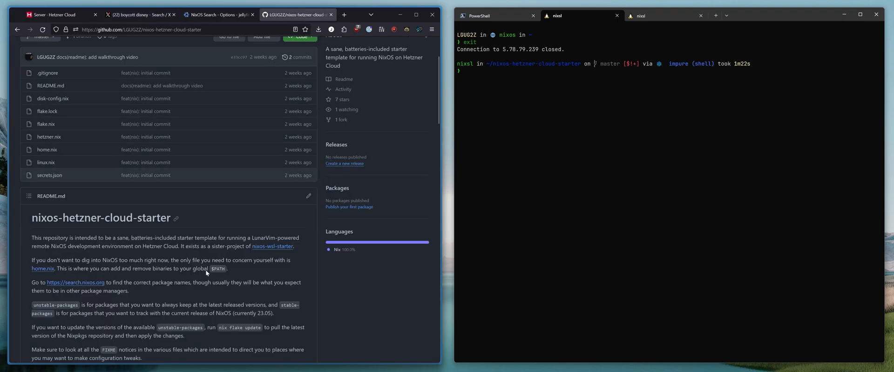
{"action": "mouse_move", "coordinate": [179, 229]}
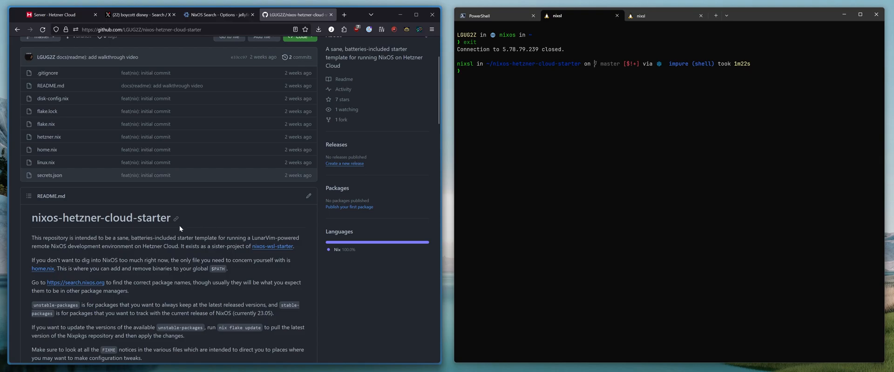
{"action": "mouse_move", "coordinate": [180, 229]}
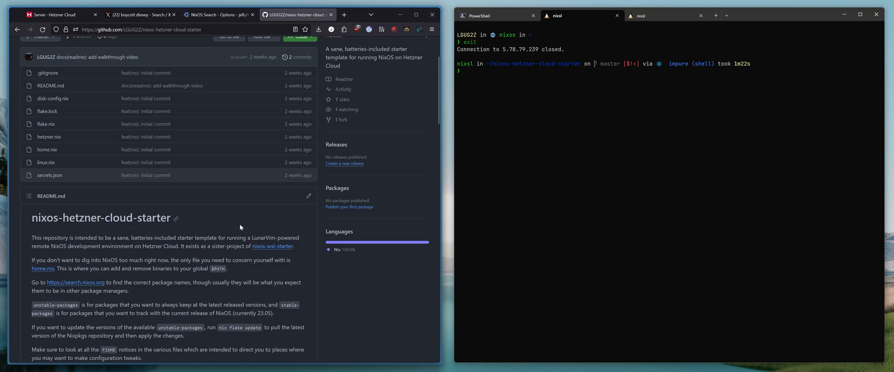
{"action": "mouse_move", "coordinate": [296, 230]}
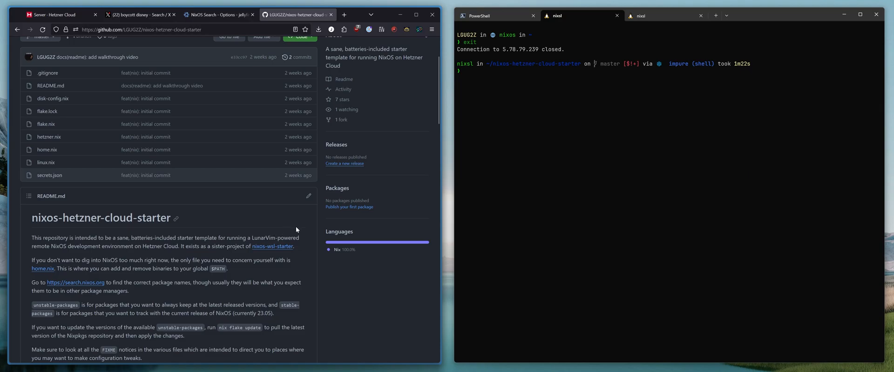
{"action": "mouse_move", "coordinate": [315, 271]}
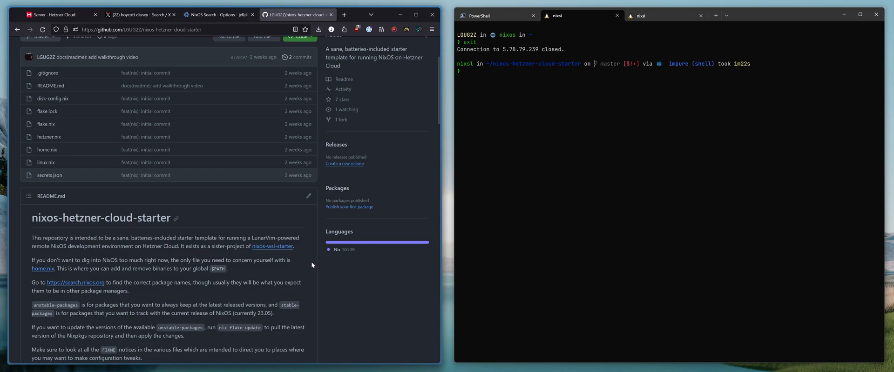
{"action": "mouse_move", "coordinate": [294, 290]}
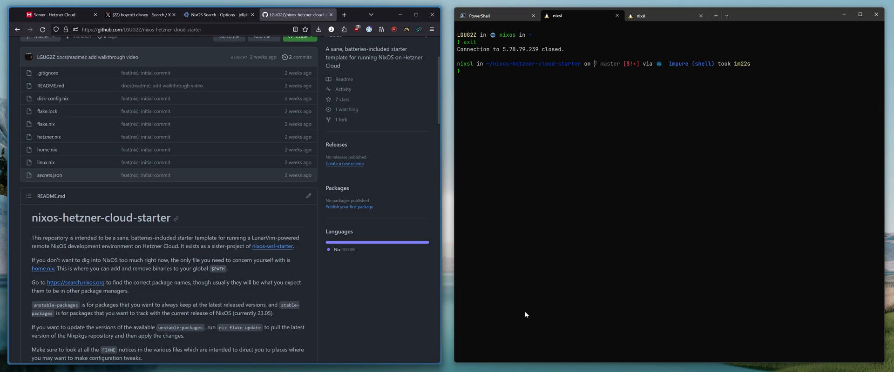
{"action": "mouse_move", "coordinate": [576, 184]}
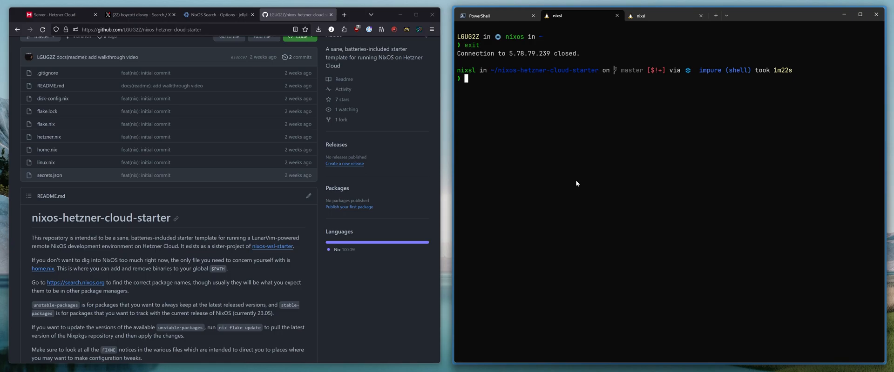
{"action": "type", "text": "lvim flake.nix"}
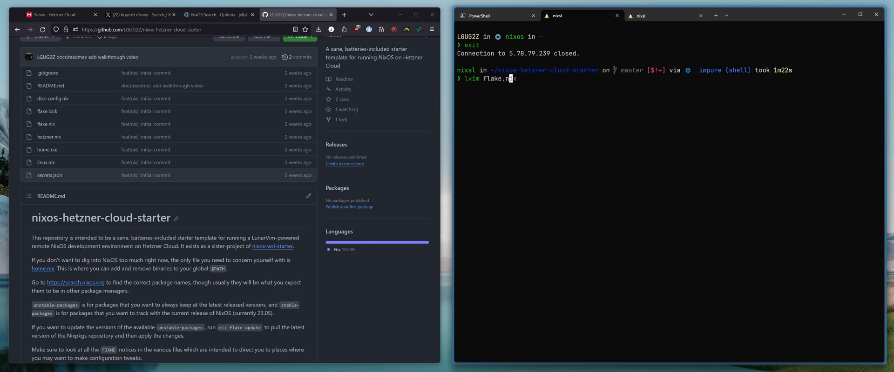
{"action": "key", "text": "Return"}
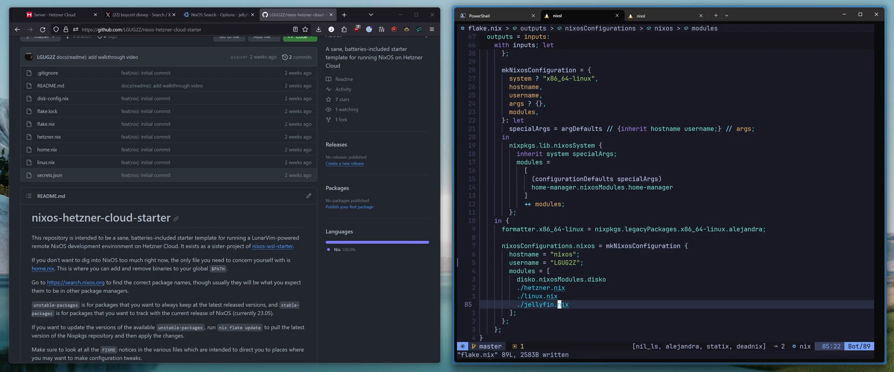
- Write jellyfin.nix: allowedTCPPorts 80/443, services.jellyfin.enable = true, Caddy reverse_proxy 127.0.0.1:8096
{"action": "key", "text": "ctrl+p"}
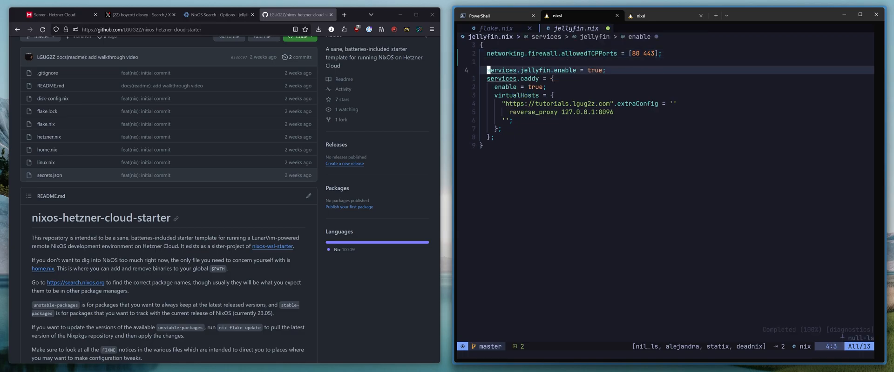
{"action": "key", "text": "o"}
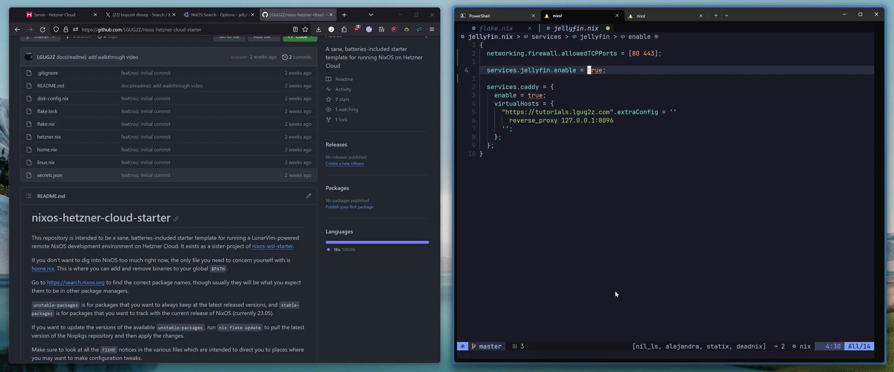
- Search NixOS 23.05 options for jellyfin and inspect services.jellyfin.user, group and package details
{"action": "left_click", "coordinate": [217, 14]}
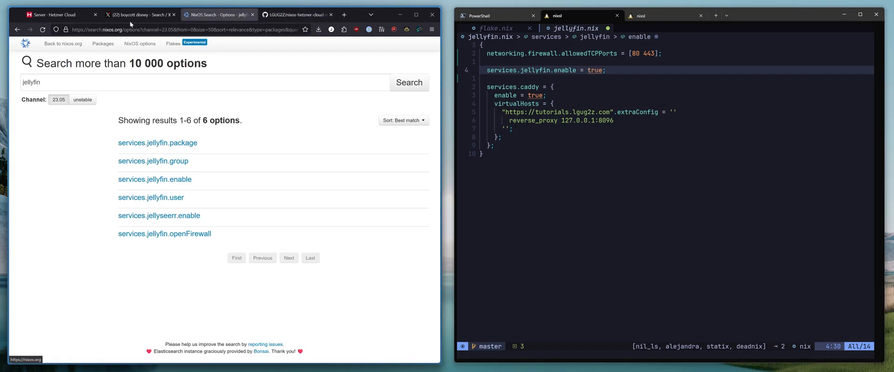
{"action": "mouse_move", "coordinate": [139, 43]}
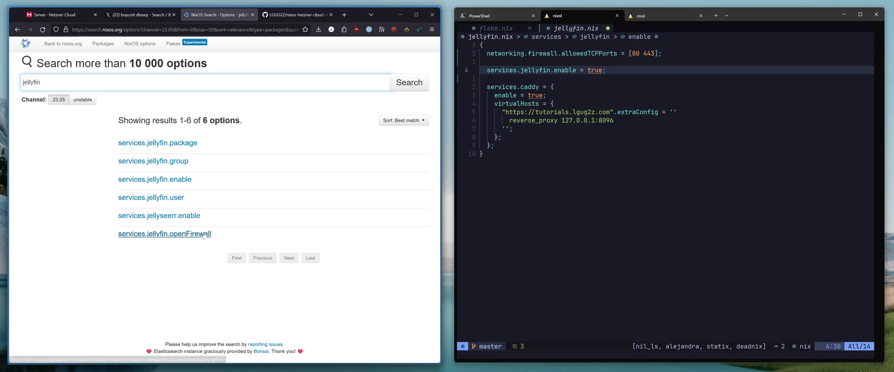
{"action": "mouse_move", "coordinate": [187, 148]}
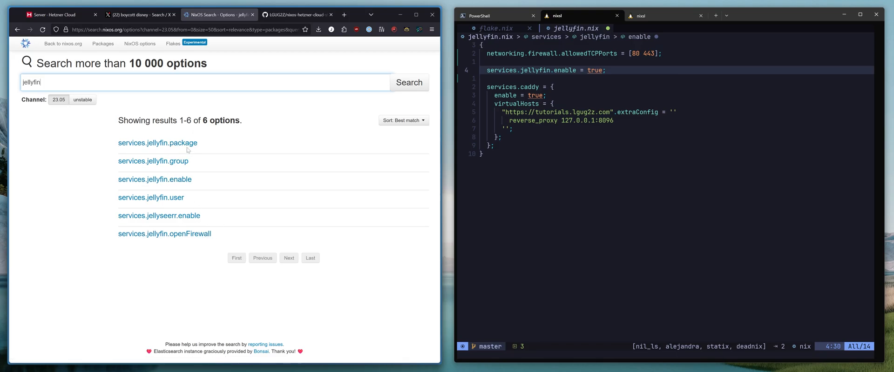
{"action": "mouse_move", "coordinate": [179, 198]}
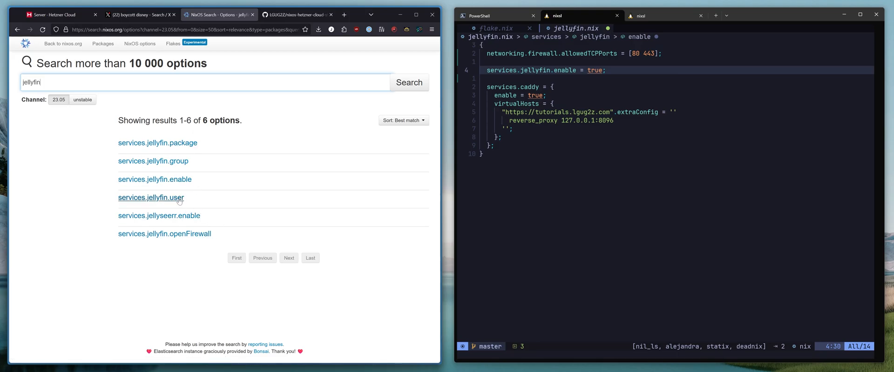
{"action": "left_click", "coordinate": [151, 198]}
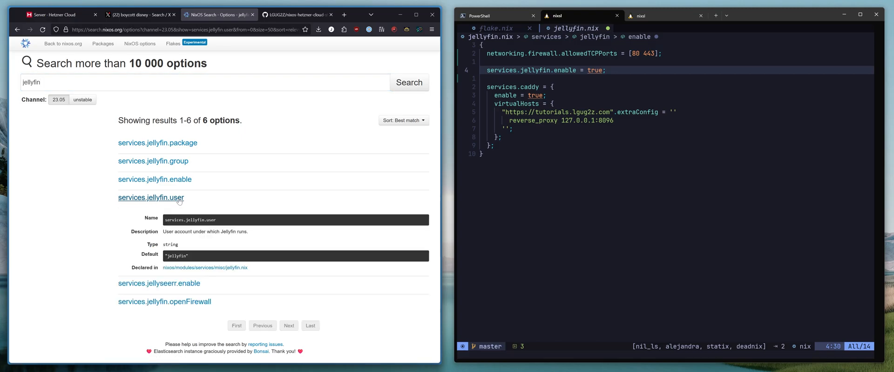
{"action": "left_click", "coordinate": [151, 198]}
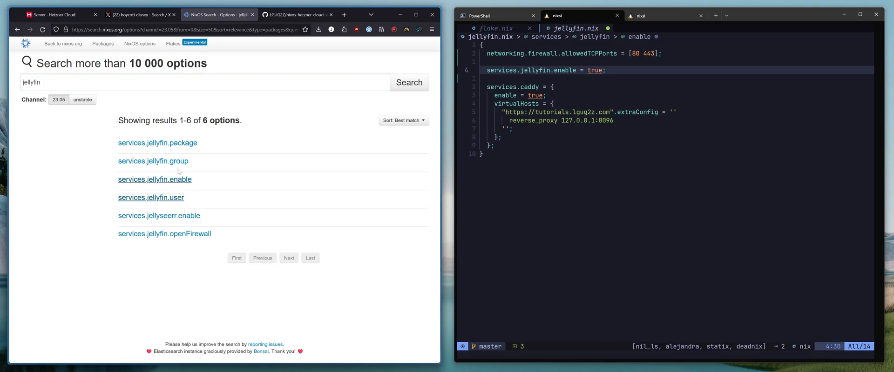
{"action": "left_click", "coordinate": [153, 161]}
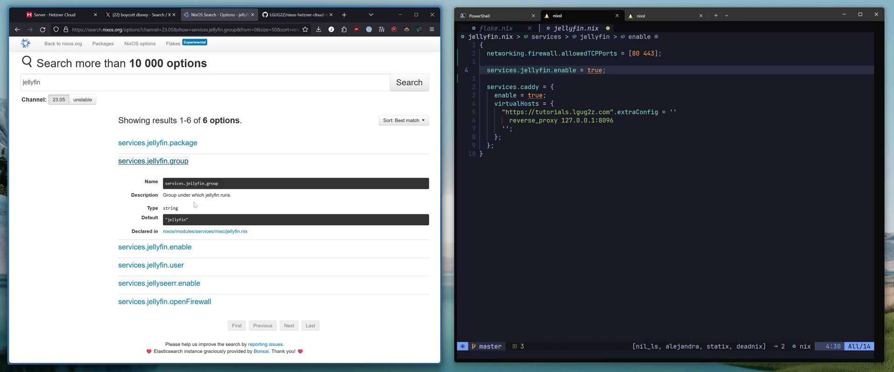
{"action": "mouse_move", "coordinate": [168, 163]}
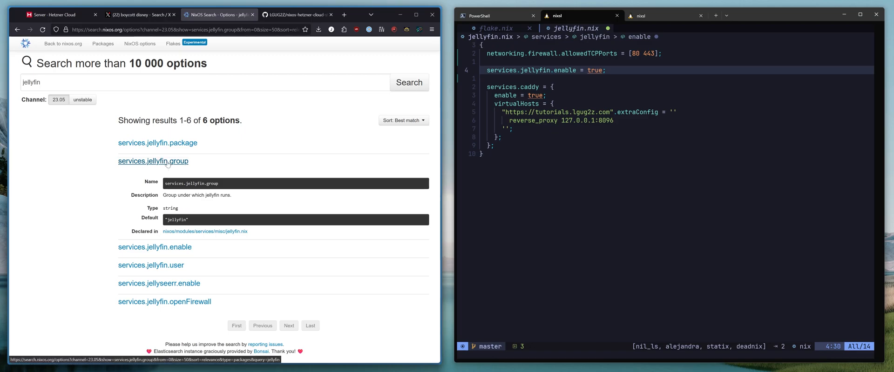
{"action": "left_click", "coordinate": [157, 143]}
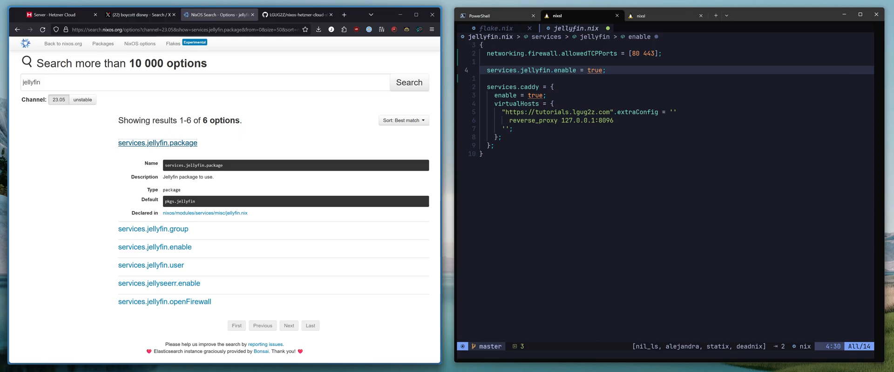
{"action": "mouse_move", "coordinate": [351, 194]}
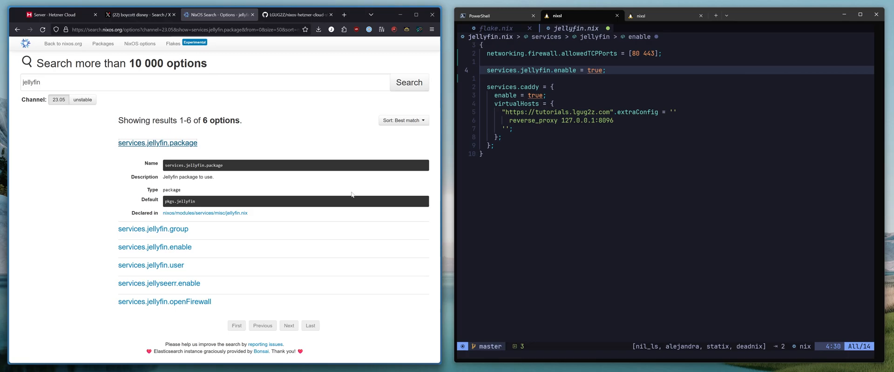
{"action": "mouse_move", "coordinate": [549, 92]}
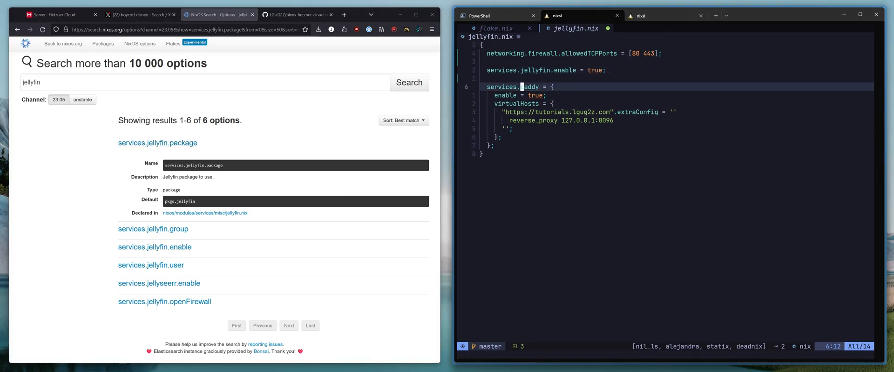
- Search services.caddy and scroll through the 22 resulting Caddy options
{"action": "type", "text": "caddy"}
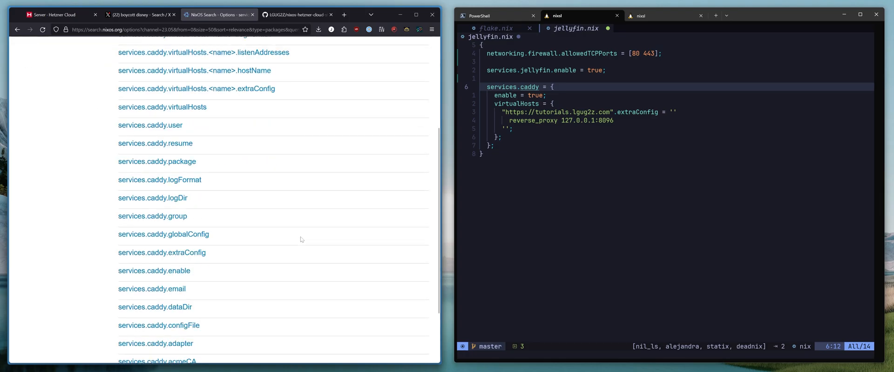
{"action": "scroll", "scroll_direction": "up", "scroll_amount": 3}
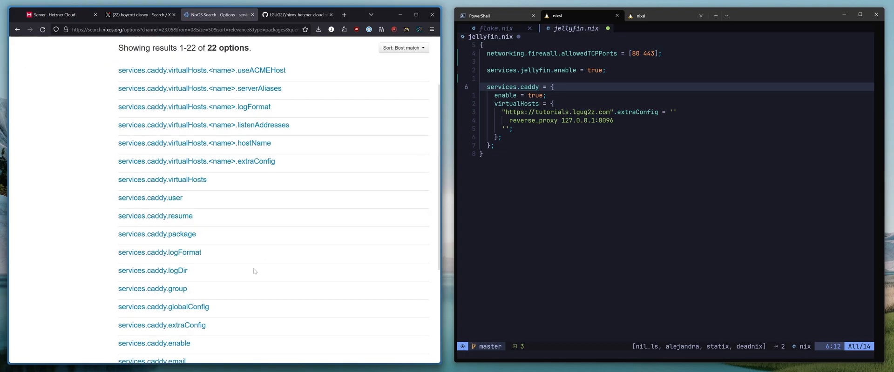
{"action": "scroll", "scroll_direction": "up", "scroll_amount": 3}
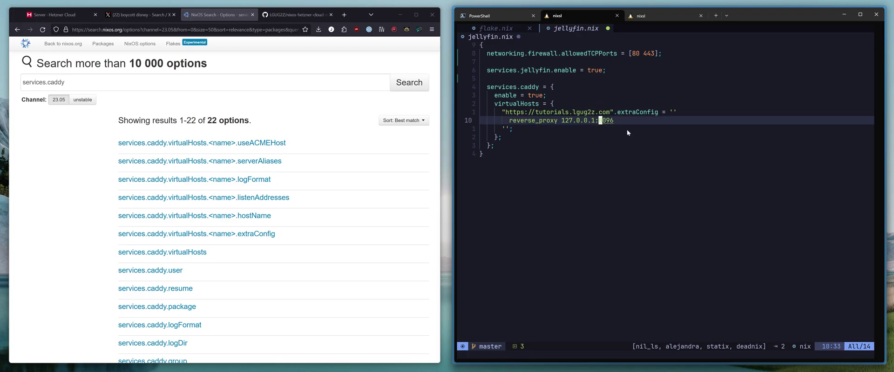
{"action": "mouse_move", "coordinate": [618, 157]}
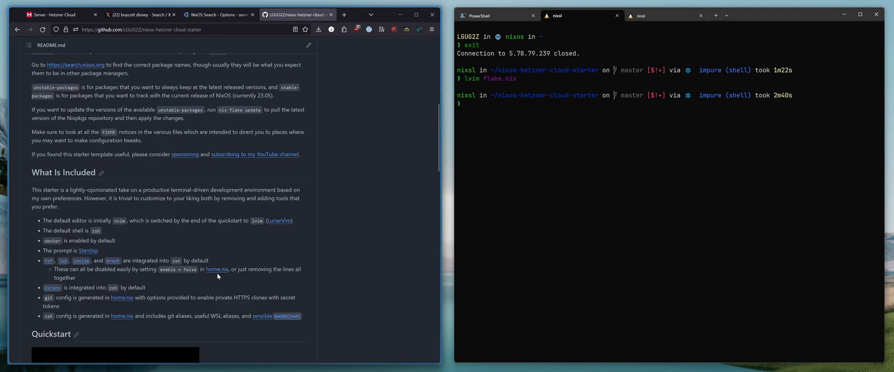
- Scroll the starter README down to the Quickstart nixos-rebuild switch command
{"action": "scroll", "scroll_direction": "down", "scroll_amount": 3}
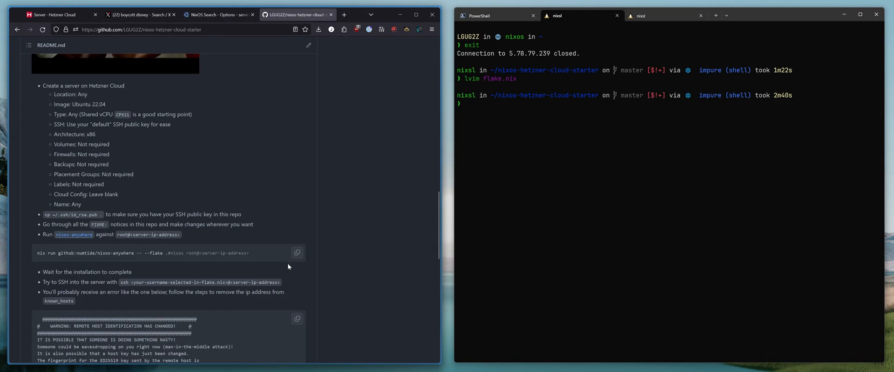
{"action": "scroll", "scroll_direction": "down", "scroll_amount": 3}
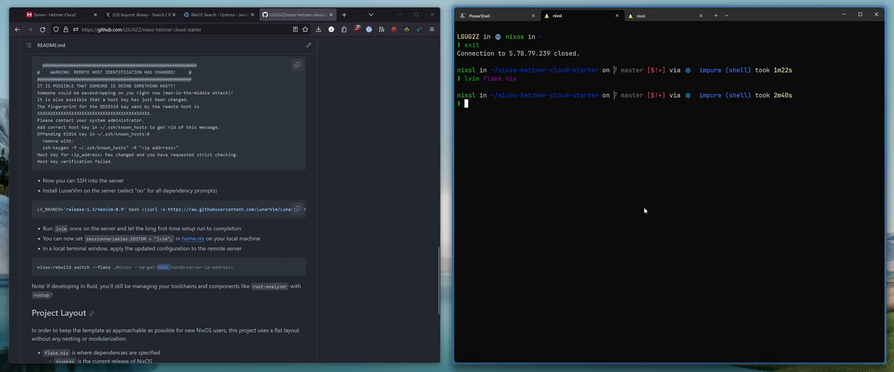
{"action": "type", "text": "lvim jellyfin.nix"}
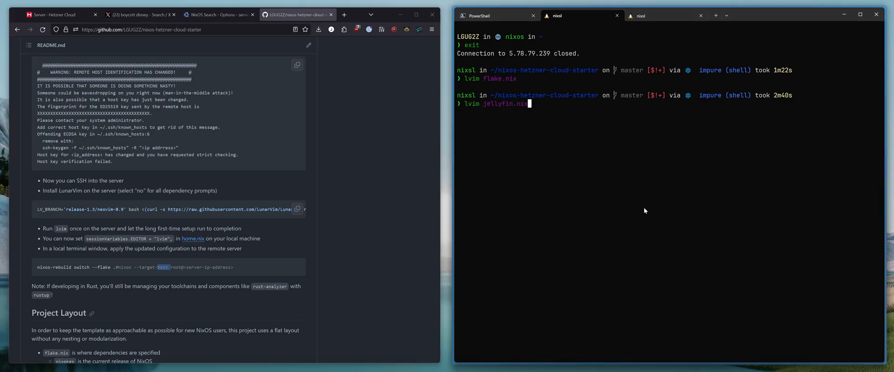
{"action": "type", "text": "nixos-rebuild switch --flake .#nixos --target-host root@5.78.79.239"}
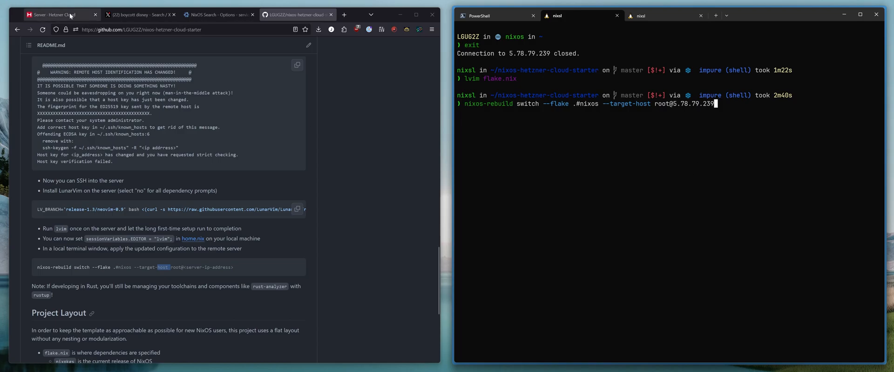
{"action": "left_click", "coordinate": [54, 13]}
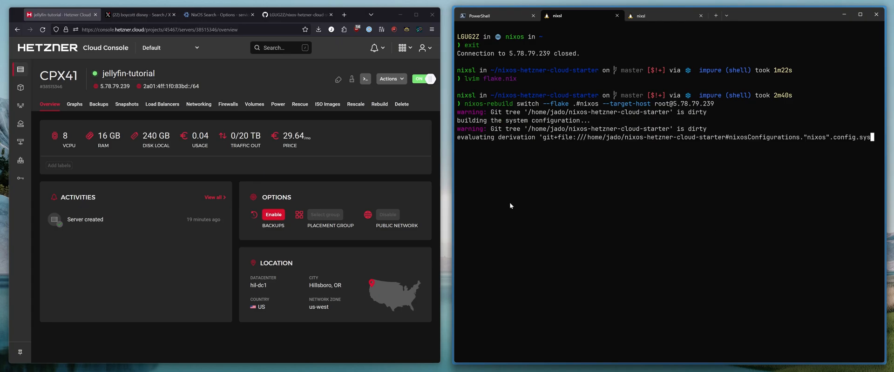
{"action": "left_click", "coordinate": [663, 16]}
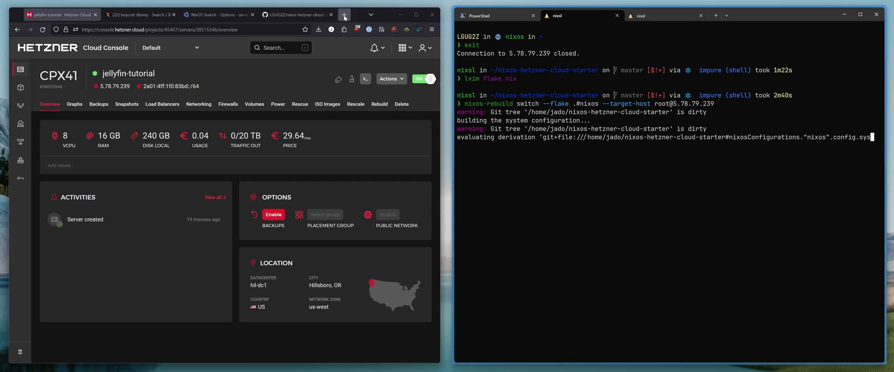
{"action": "left_click", "coordinate": [344, 14]}
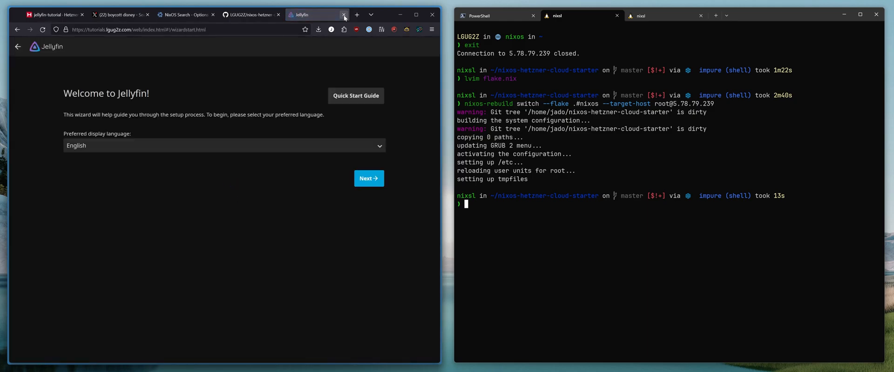
{"action": "mouse_move", "coordinate": [273, 287]}
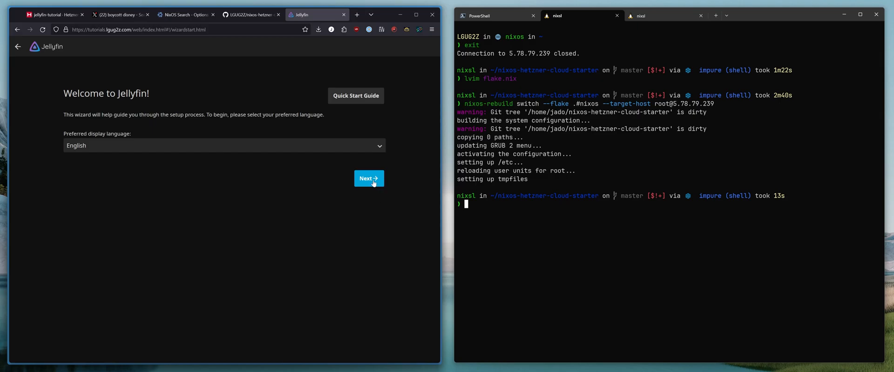
- Pass language selection and create admin user jellyfin with a confirmed password, reaching library setup
{"action": "left_click", "coordinate": [369, 179]}
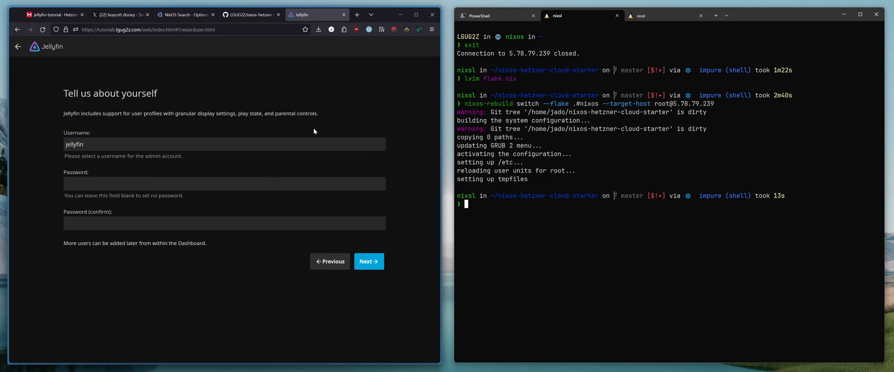
{"action": "mouse_move", "coordinate": [448, 184]}
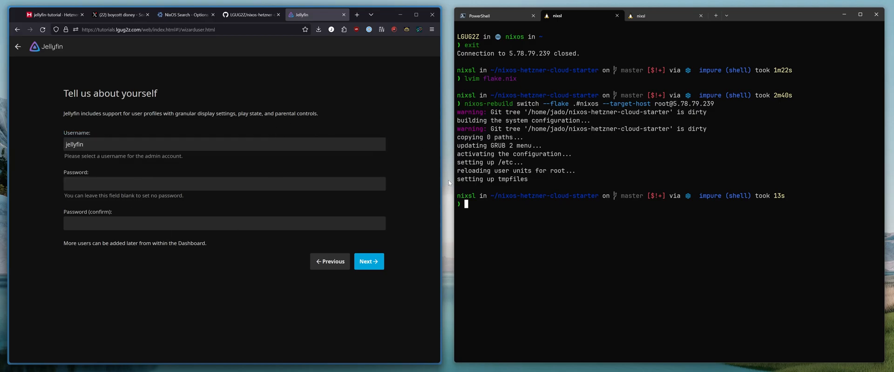
{"action": "left_click", "coordinate": [224, 183]}
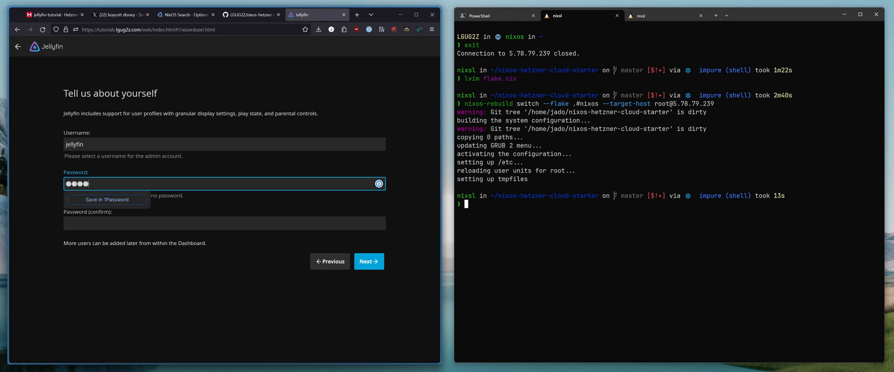
{"action": "left_click", "coordinate": [224, 224]}
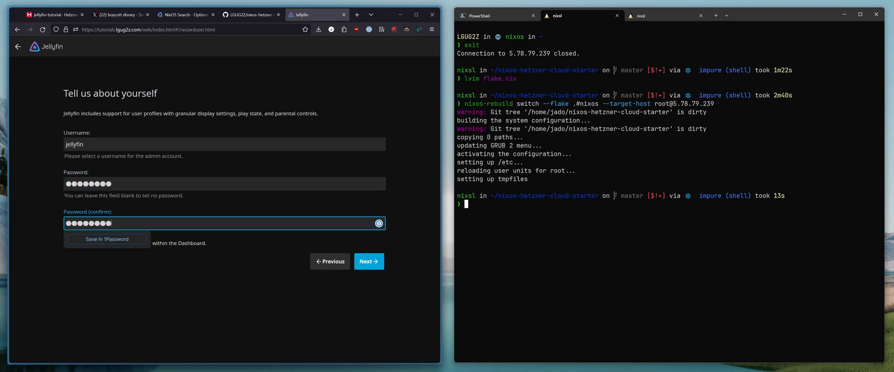
{"action": "left_click", "coordinate": [369, 262]}
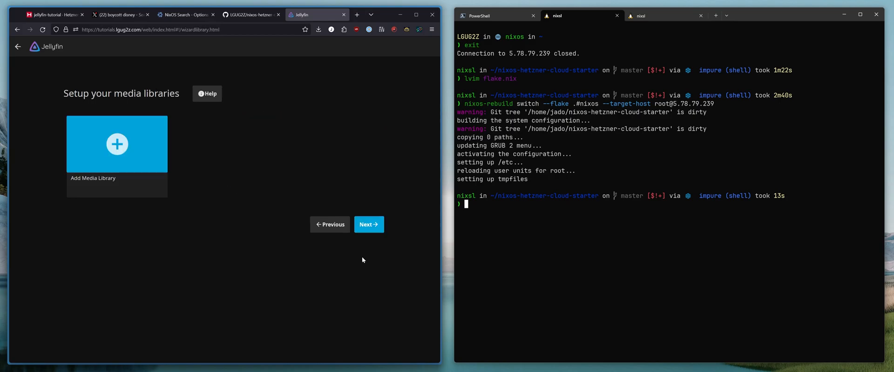
{"action": "mouse_move", "coordinate": [137, 146]}
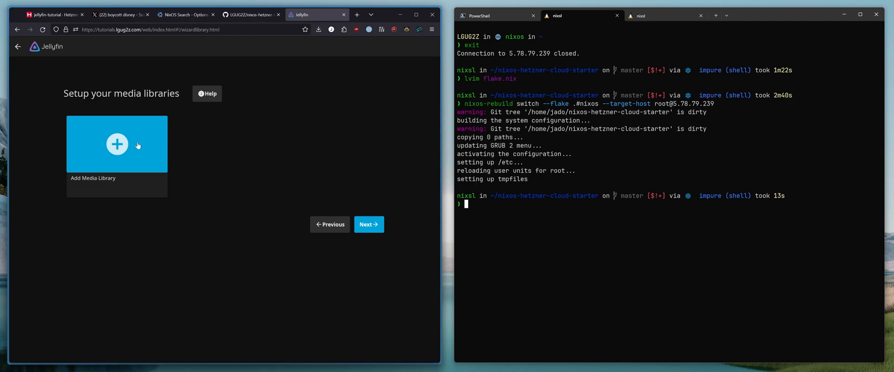
- In Add Media Library, view the Movies content type settings, then switch the type to Shows
{"action": "left_click", "coordinate": [117, 144]}
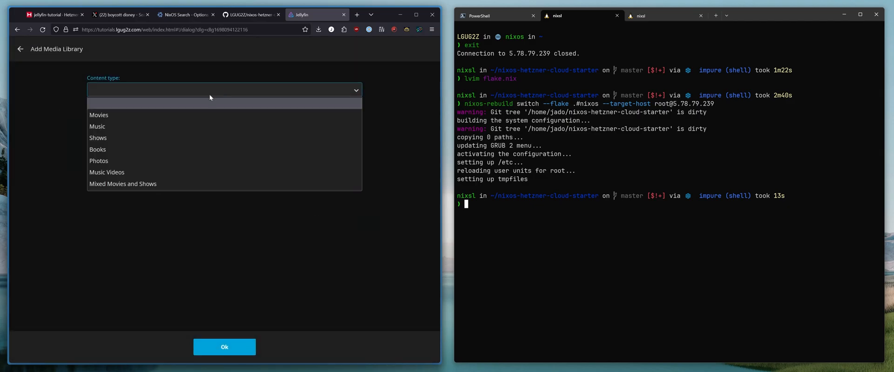
{"action": "left_click", "coordinate": [97, 114]}
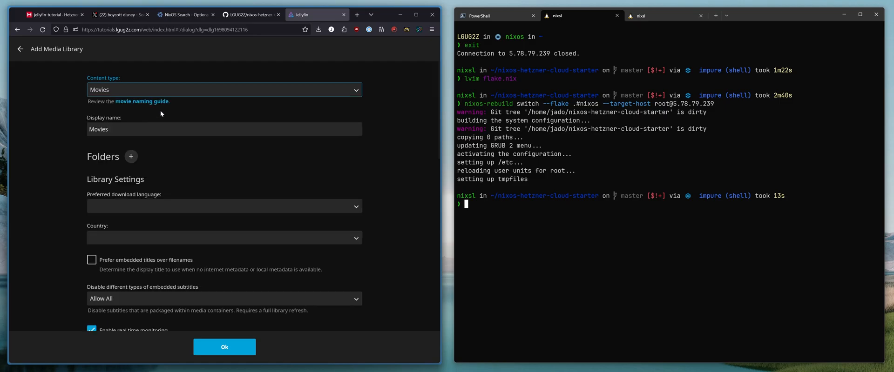
{"action": "mouse_move", "coordinate": [211, 103]}
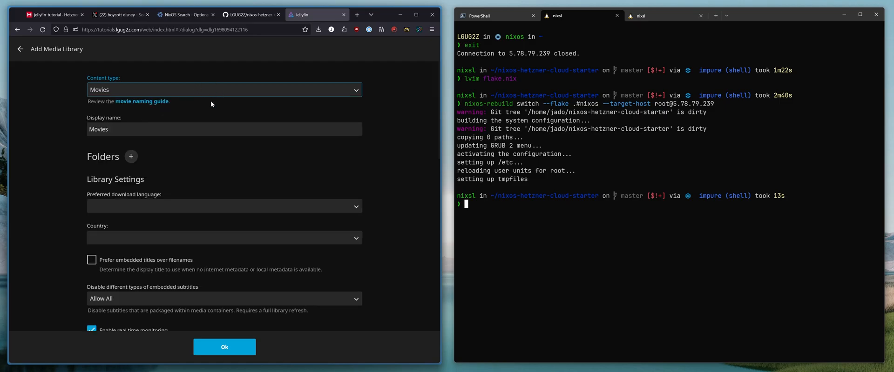
{"action": "mouse_move", "coordinate": [269, 114]}
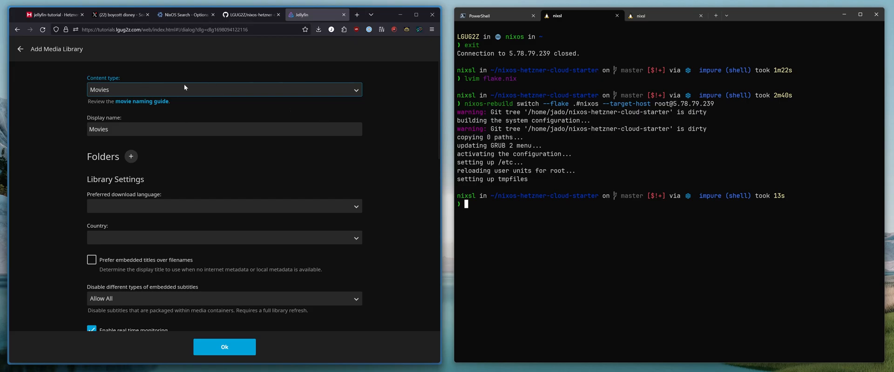
{"action": "mouse_move", "coordinate": [168, 92]}
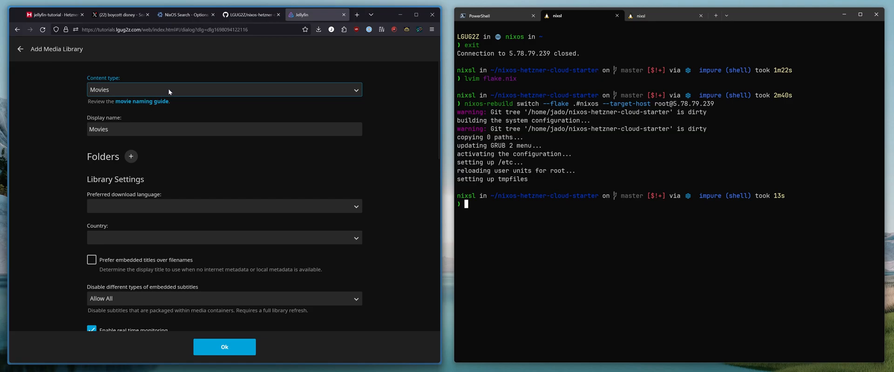
{"action": "left_click", "coordinate": [224, 89]}
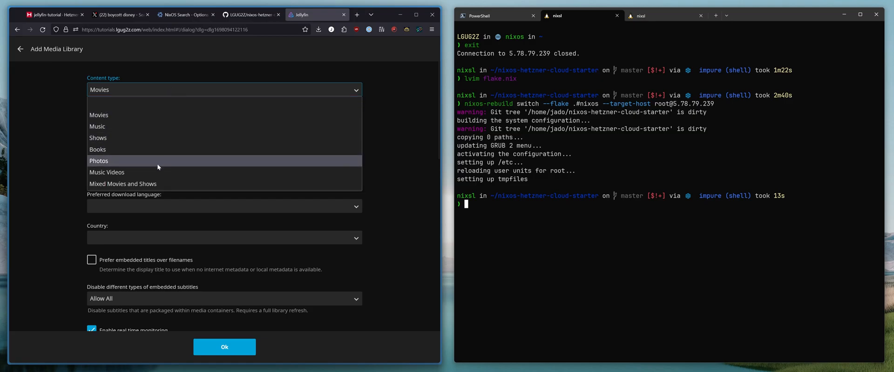
{"action": "left_click", "coordinate": [98, 138]}
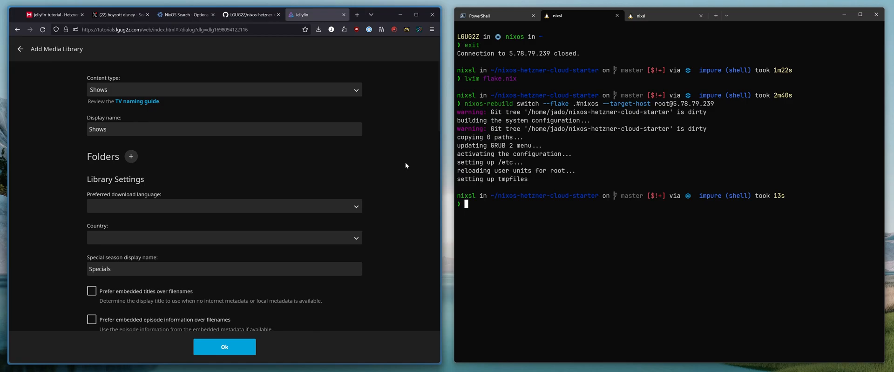
{"action": "mouse_move", "coordinate": [420, 166]}
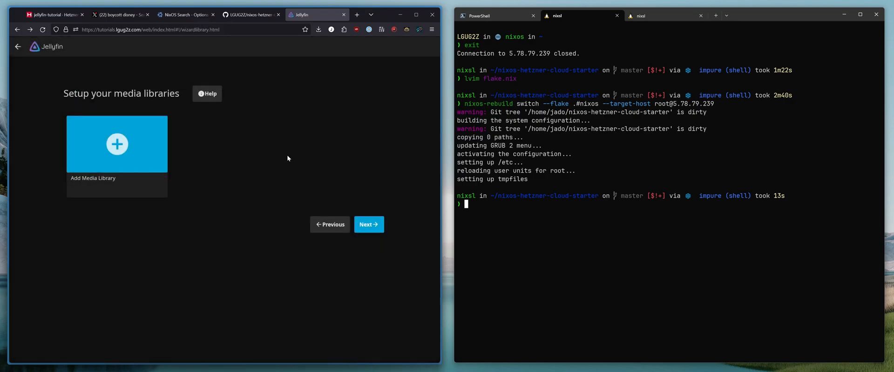
{"action": "mouse_move", "coordinate": [594, 171]}
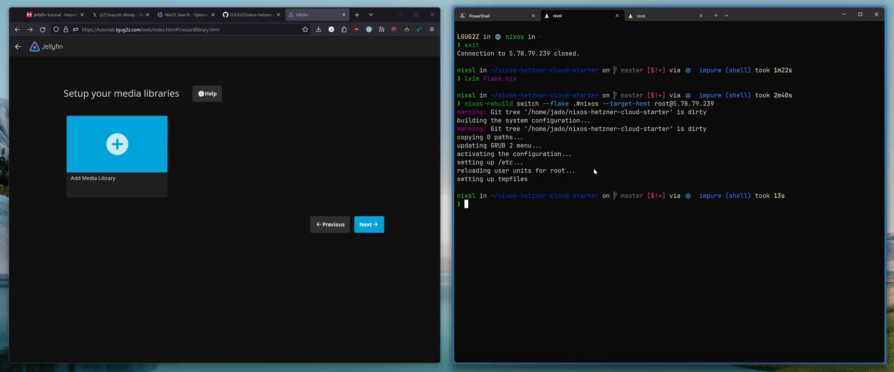
- Reopen jellyfin.nix in LunarVim with lvim jellyfin.nix
{"action": "type", "text": "lvim jellyfin.nix"}
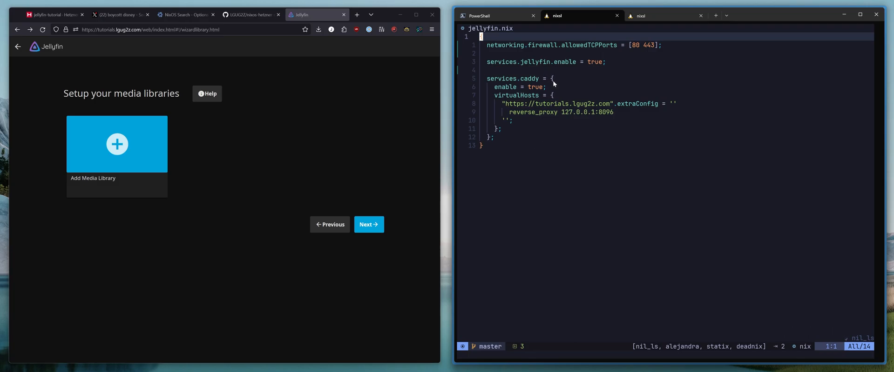
{"action": "mouse_move", "coordinate": [641, 172]}
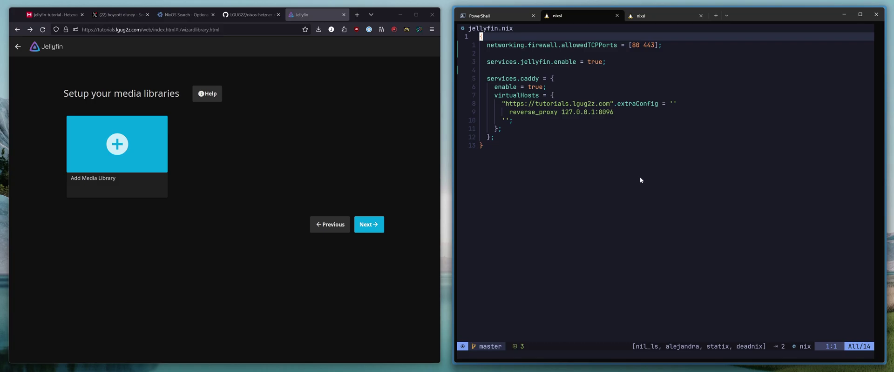
{"action": "mouse_move", "coordinate": [647, 169]}
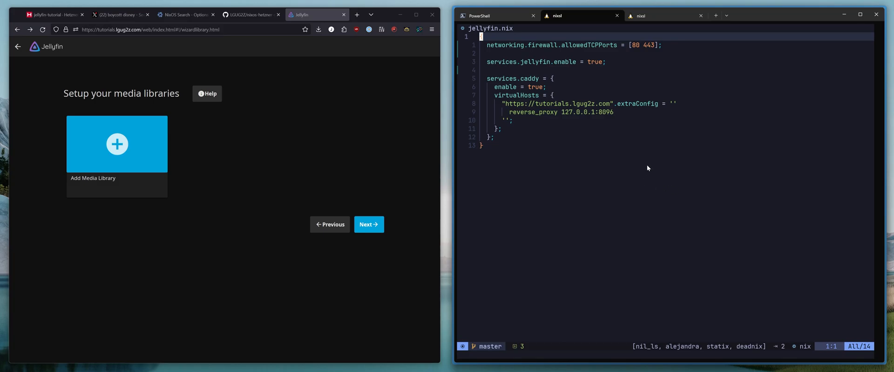
{"action": "mouse_move", "coordinate": [389, 61]}
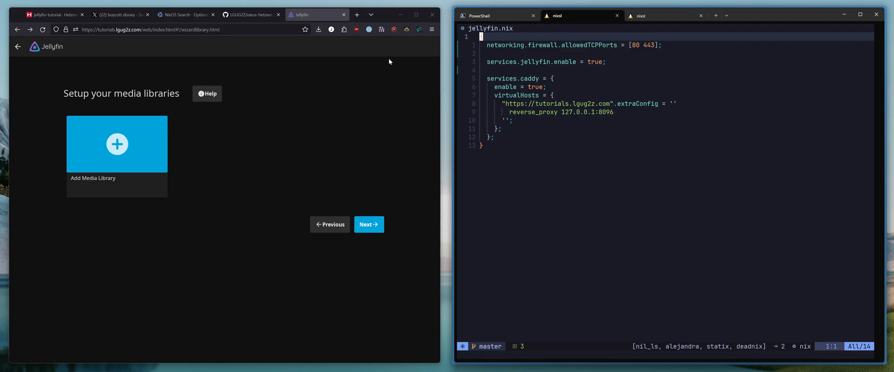
- Return to the top of the nixos-hetzner-cloud-starter repository page with its file list
{"action": "left_click", "coordinate": [248, 14]}
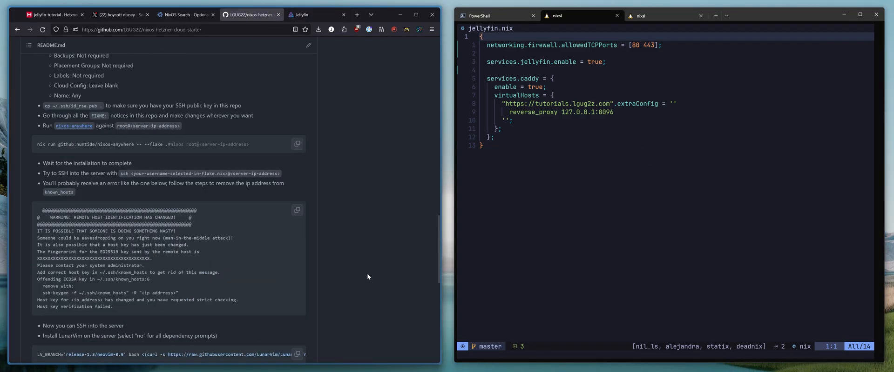
{"action": "scroll", "scroll_direction": "up", "scroll_amount": 3}
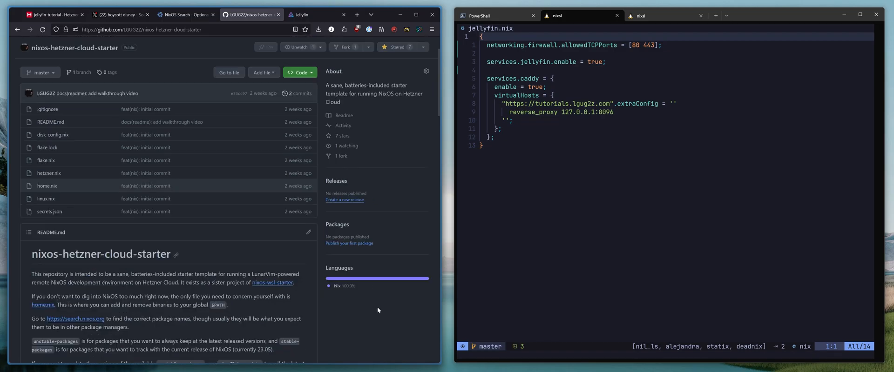
{"action": "mouse_move", "coordinate": [365, 342]}
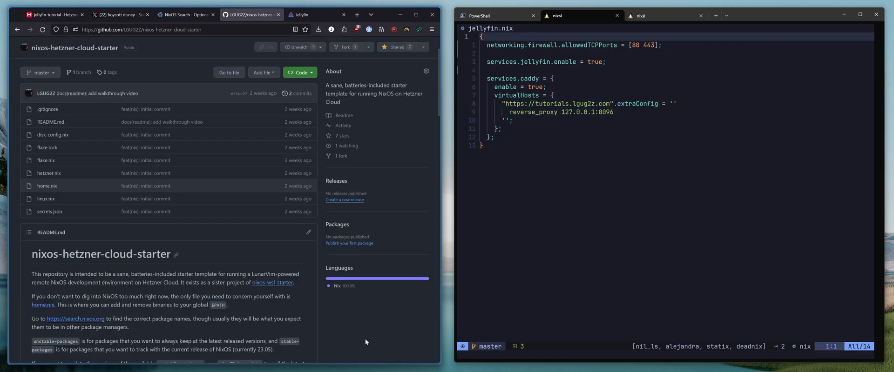
{"action": "mouse_move", "coordinate": [375, 335]}
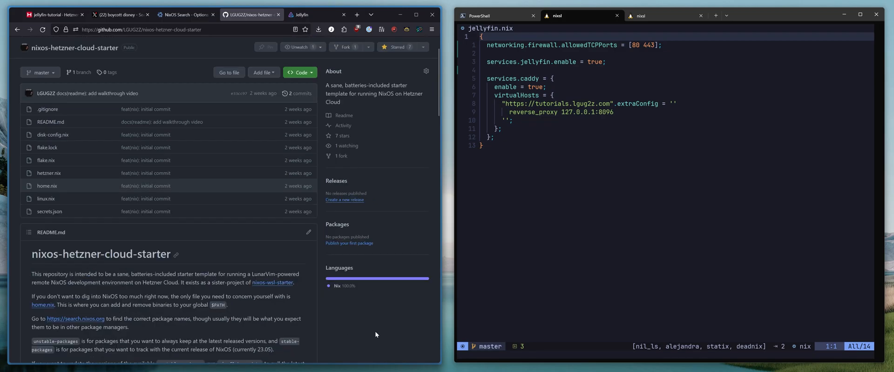
{"action": "mouse_move", "coordinate": [344, 315]}
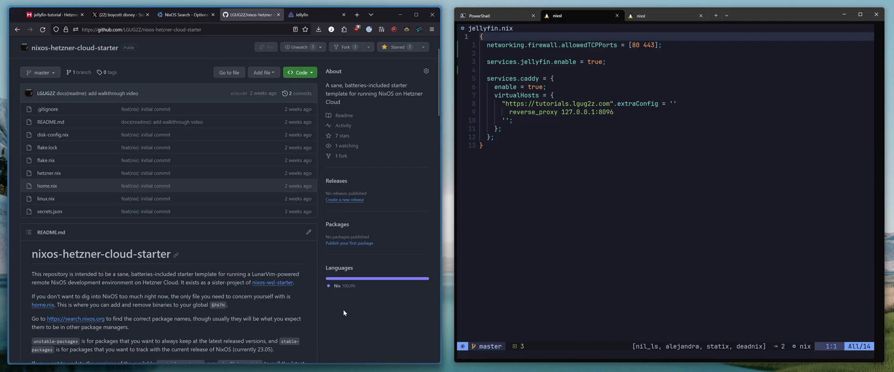
{"action": "mouse_move", "coordinate": [235, 257]}
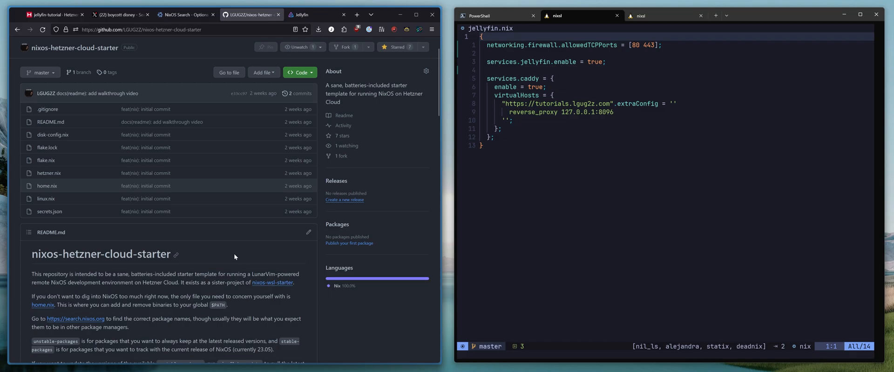
{"action": "mouse_move", "coordinate": [332, 327]}
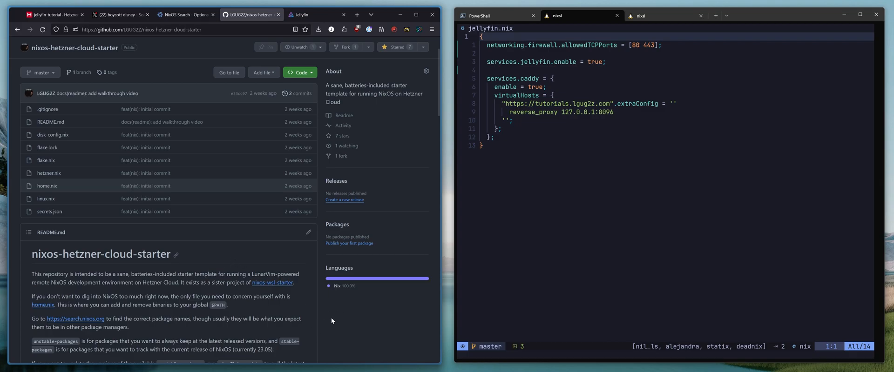
{"action": "mouse_move", "coordinate": [325, 319]}
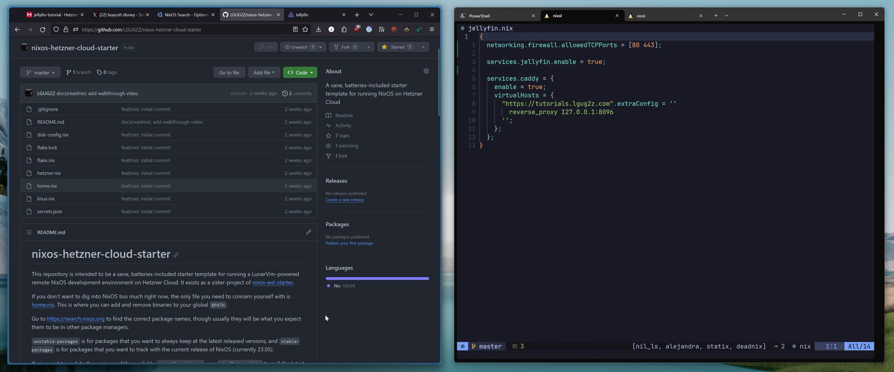
{"action": "mouse_move", "coordinate": [337, 318]}
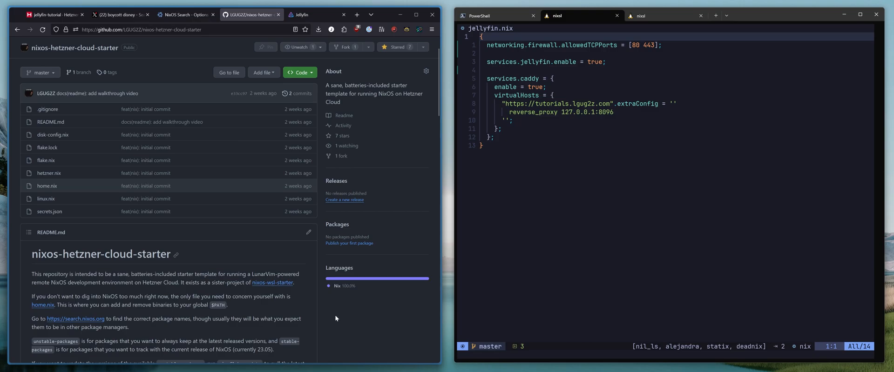
{"action": "mouse_move", "coordinate": [333, 313]}
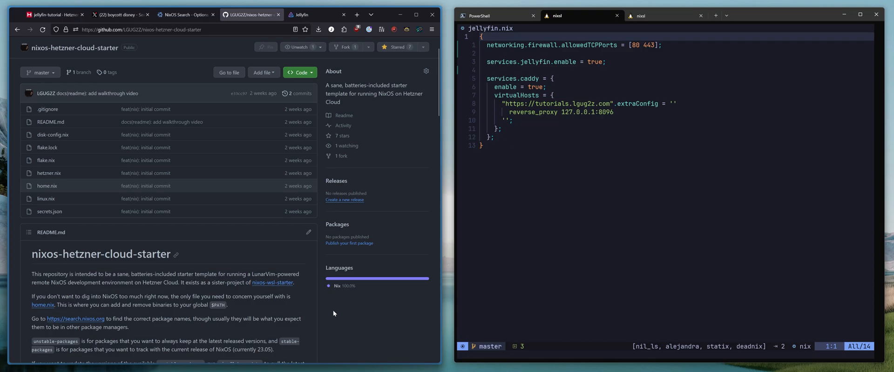